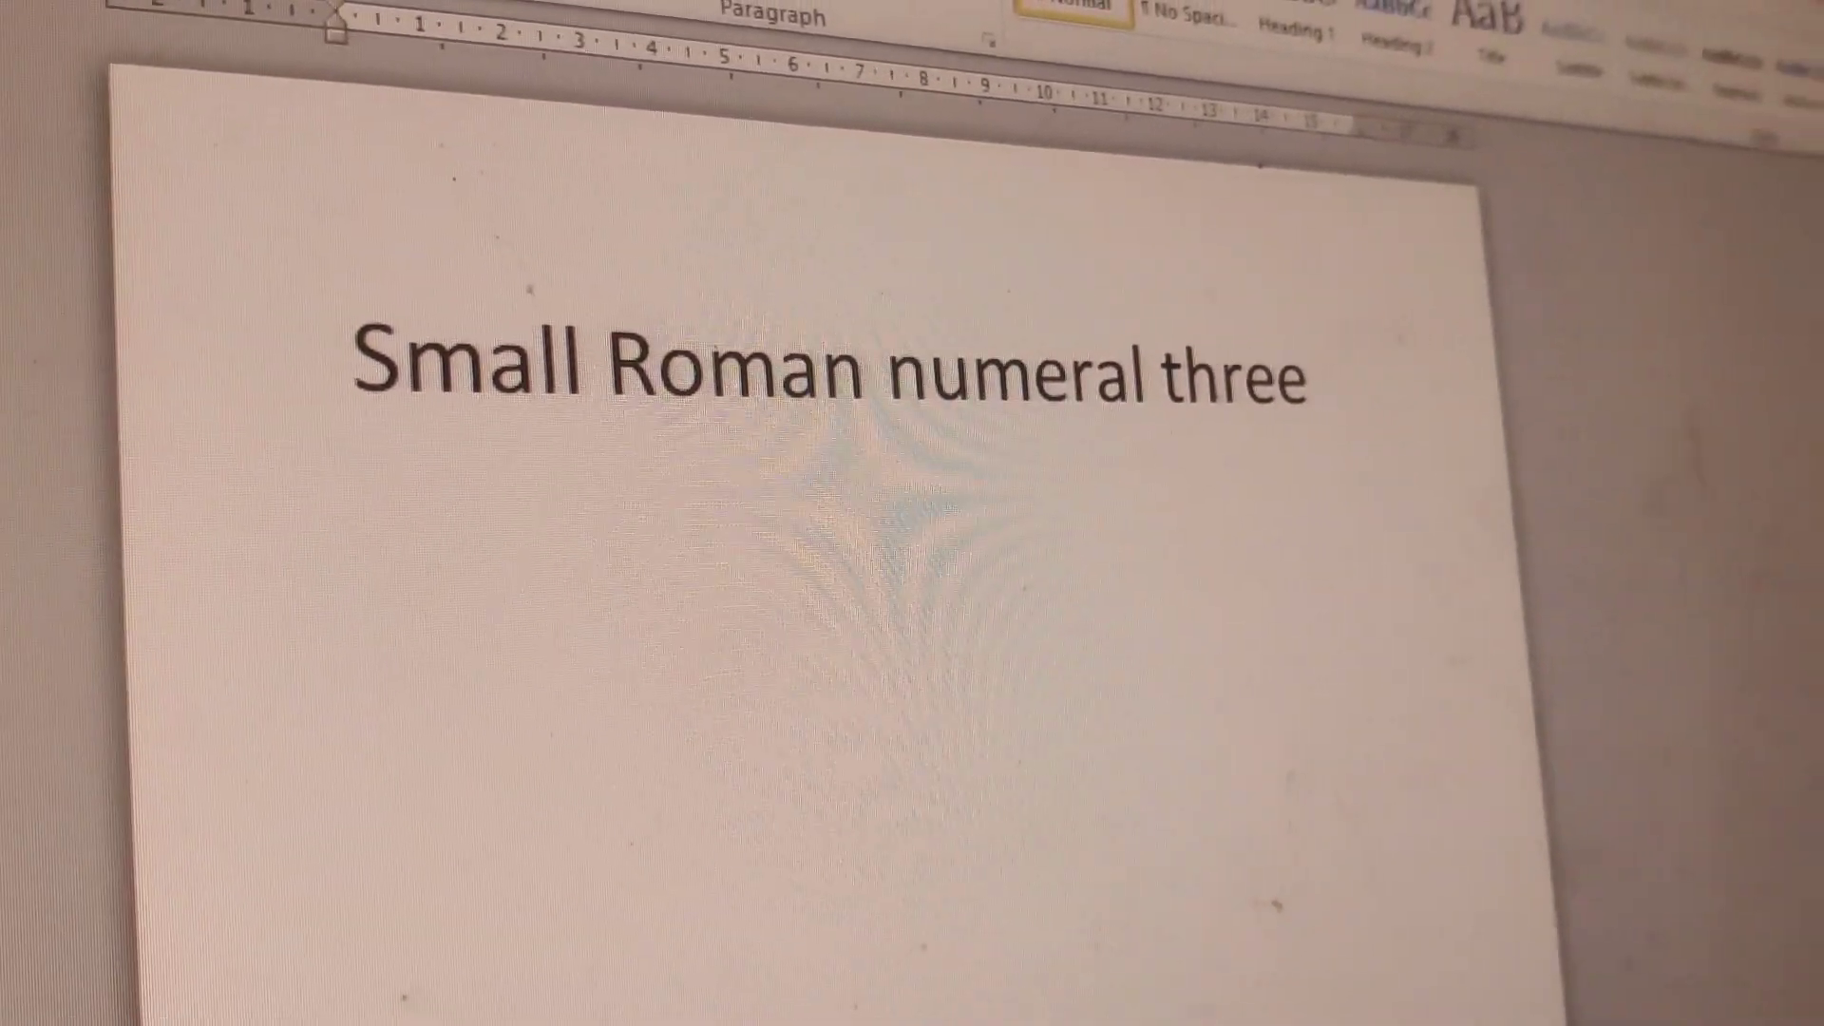
text(2172)
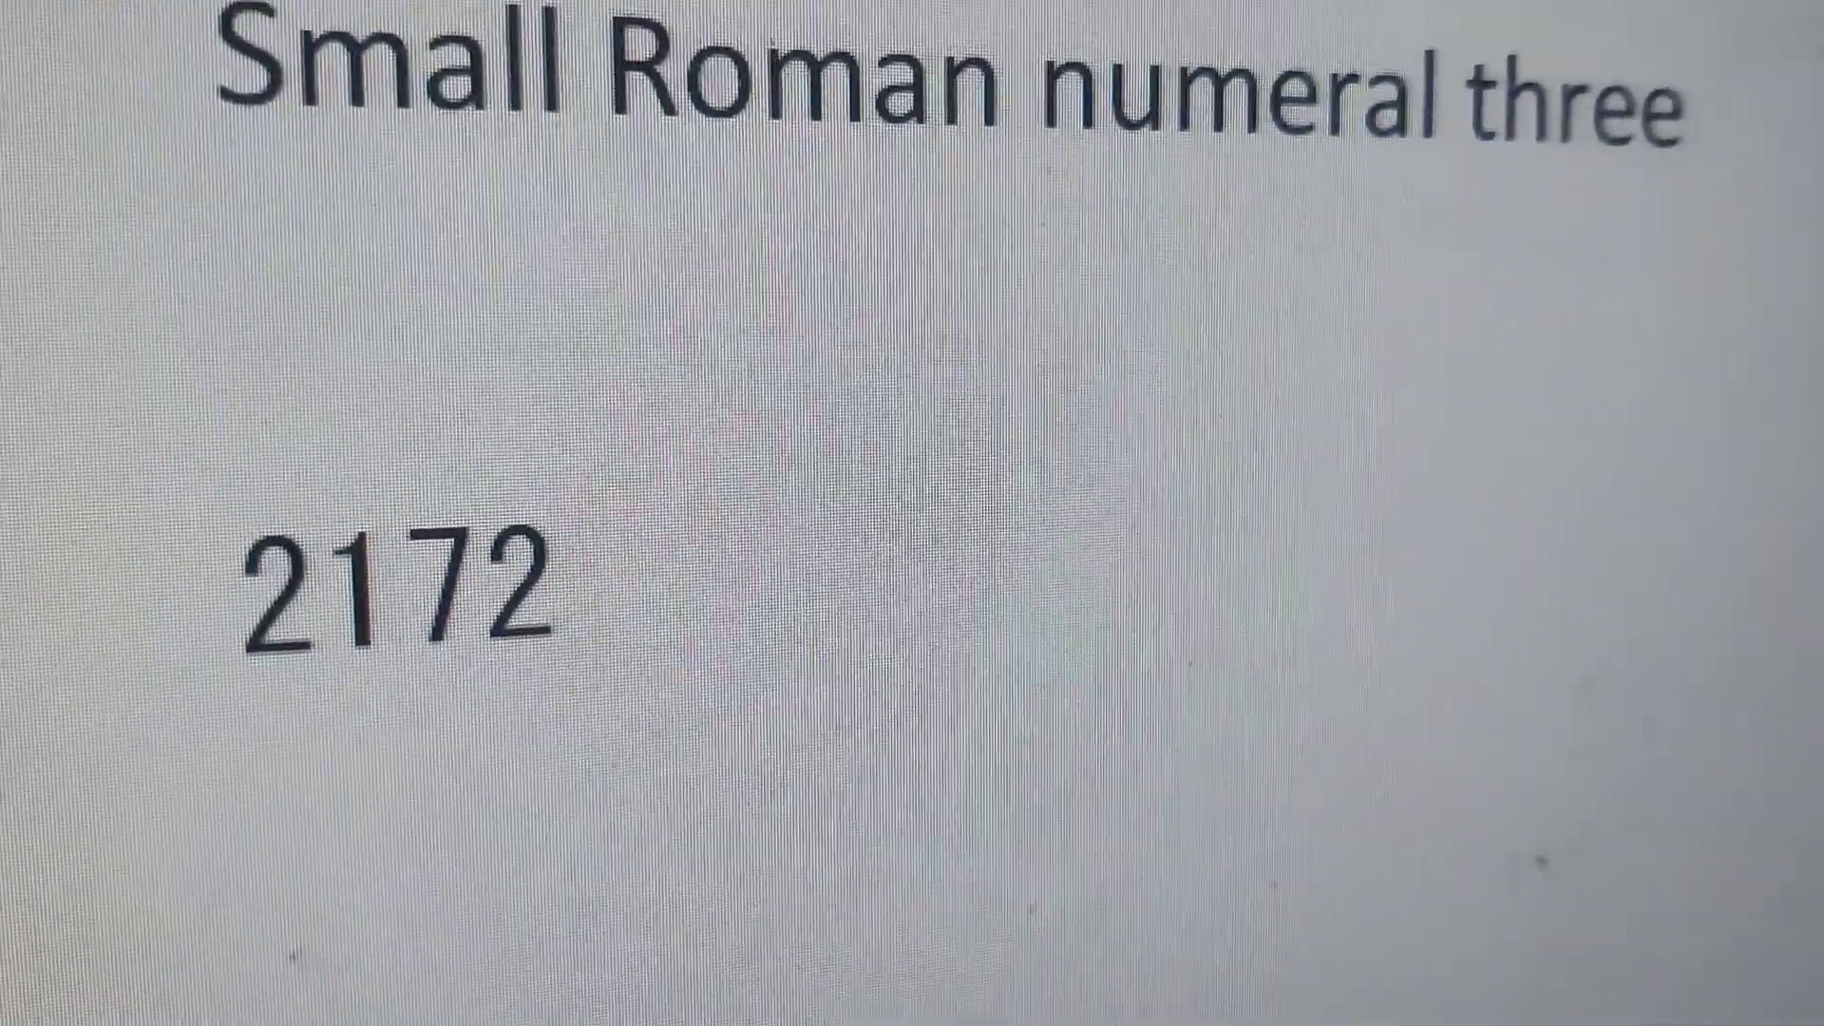
text(iii)
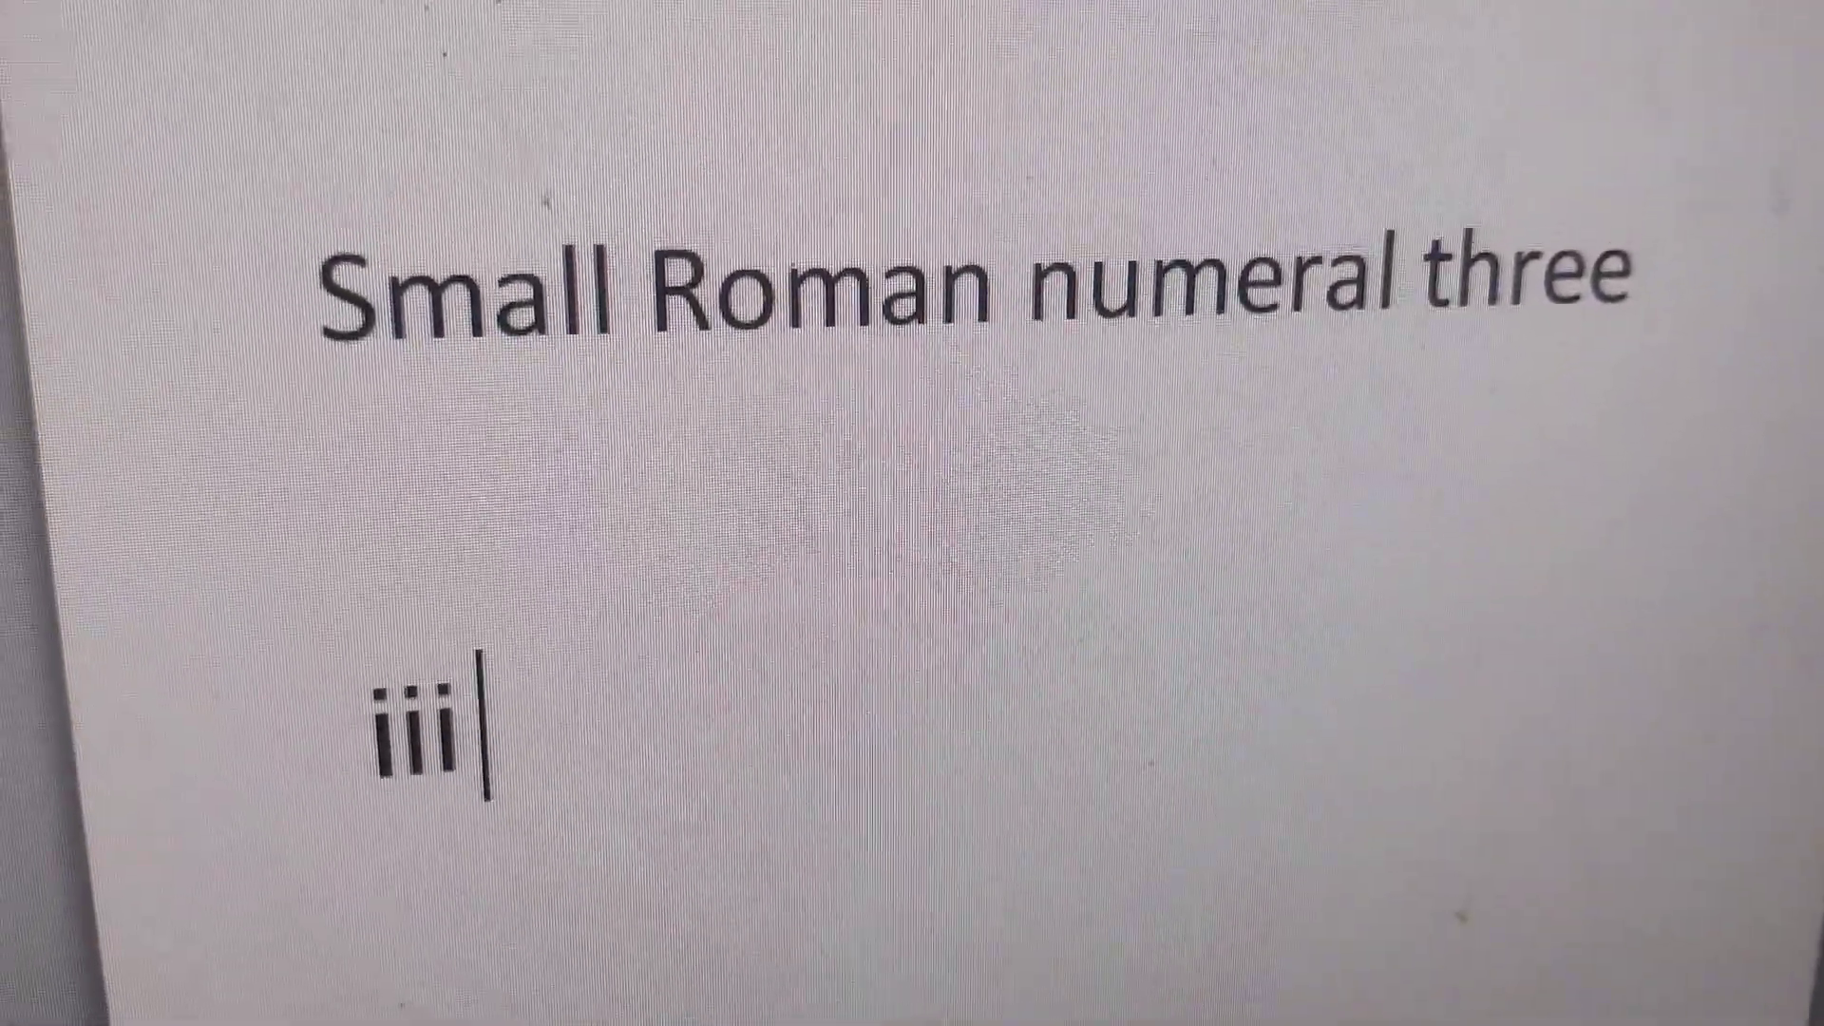